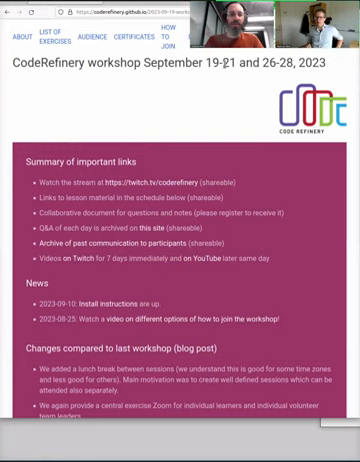
{"action": "scroll", "scroll_direction": "down", "scroll_amount": 3}
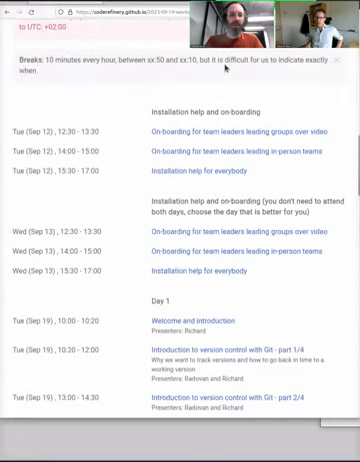
{"action": "scroll", "scroll_direction": "down", "scroll_amount": 3}
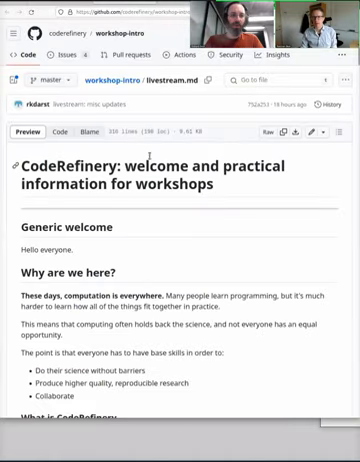
{"action": "scroll", "scroll_direction": "down", "scroll_amount": 3}
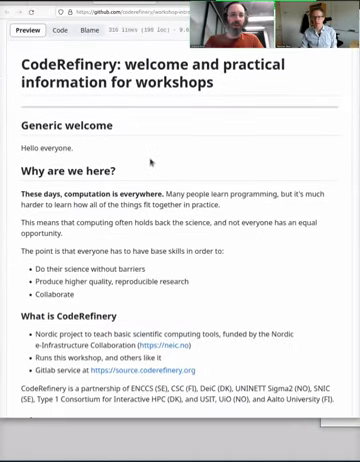
{"action": "scroll", "scroll_direction": "down", "scroll_amount": 3}
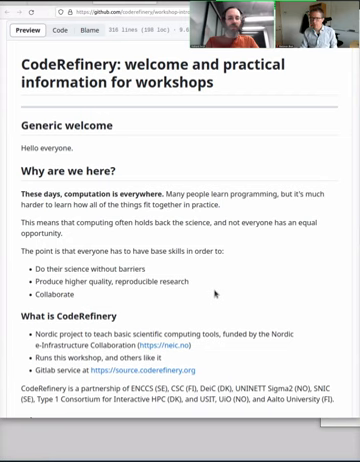
{"action": "scroll", "scroll_direction": "down", "scroll_amount": 3}
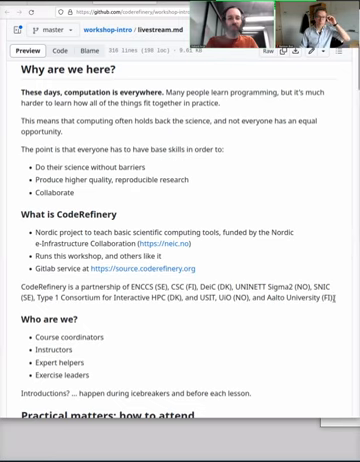
{"action": "mouse_move", "coordinate": [340, 300]}
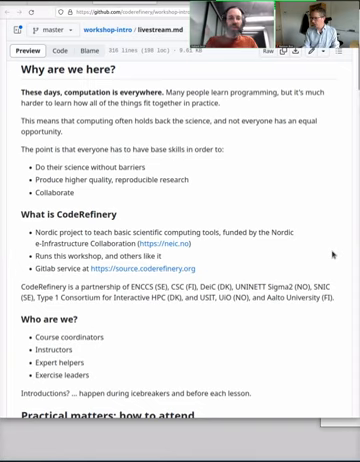
{"action": "scroll", "scroll_direction": "down", "scroll_amount": 3}
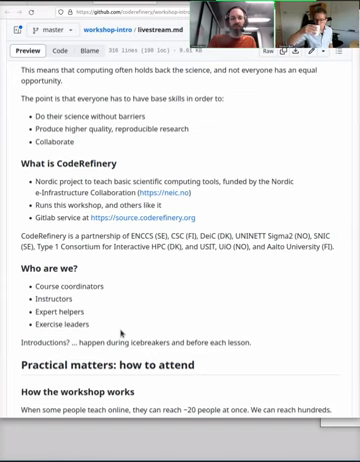
{"action": "scroll", "scroll_direction": "down", "scroll_amount": 3}
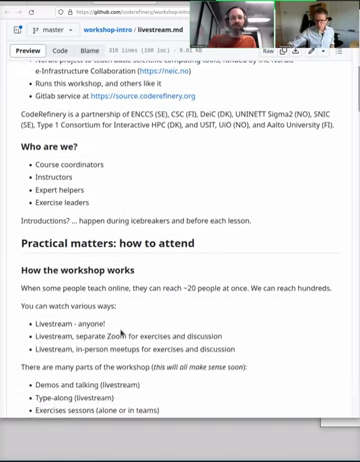
{"action": "scroll", "scroll_direction": "down", "scroll_amount": 3}
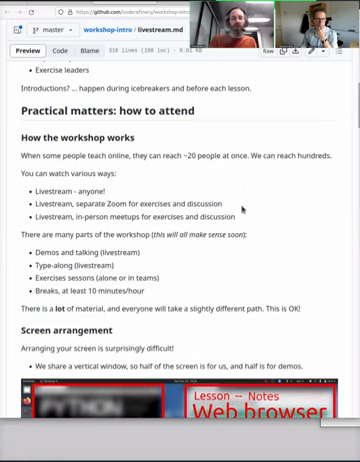
{"action": "mouse_move", "coordinate": [244, 208]}
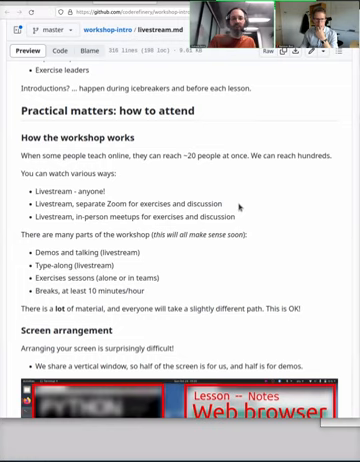
{"action": "mouse_move", "coordinate": [244, 208]}
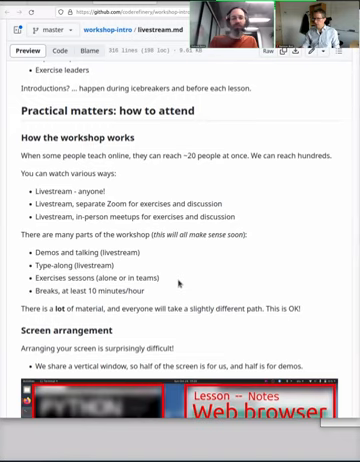
{"action": "mouse_move", "coordinate": [176, 300]}
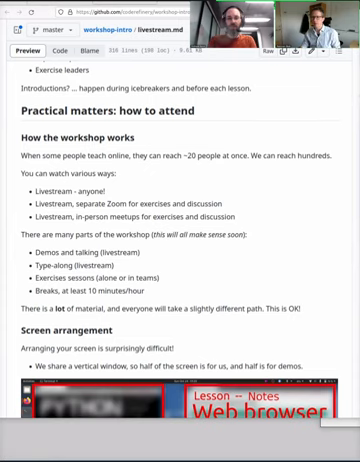
{"action": "mouse_move", "coordinate": [302, 292]}
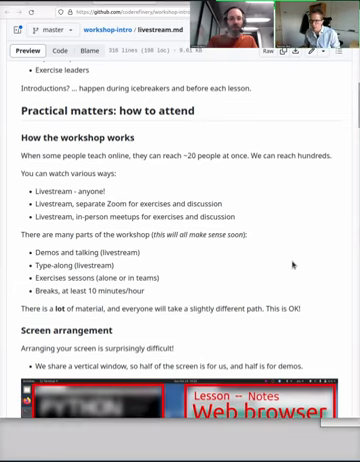
{"action": "scroll", "scroll_direction": "down", "scroll_amount": 3}
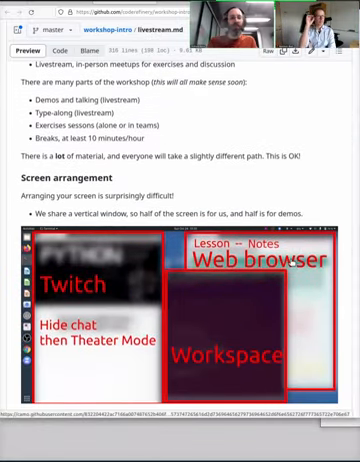
{"action": "scroll", "scroll_direction": "down", "scroll_amount": 3}
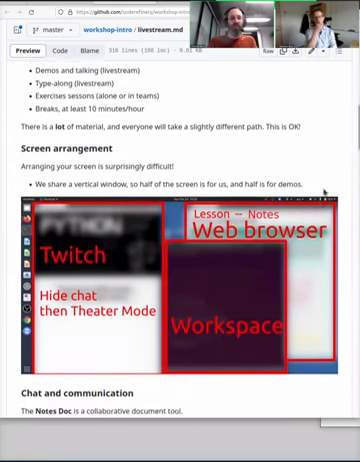
{"action": "scroll", "scroll_direction": "down", "scroll_amount": 3}
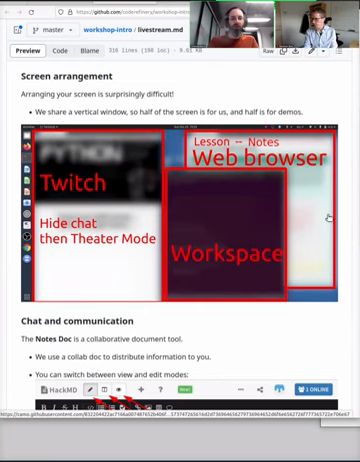
{"action": "scroll", "scroll_direction": "down", "scroll_amount": 3}
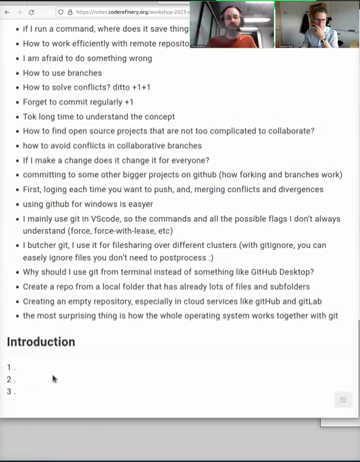
{"action": "mouse_move", "coordinate": [56, 376]}
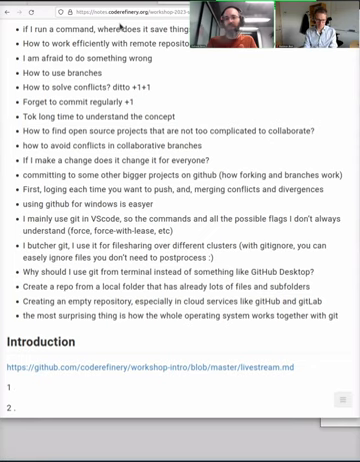
{"action": "type", "text": "Why are questions n"}
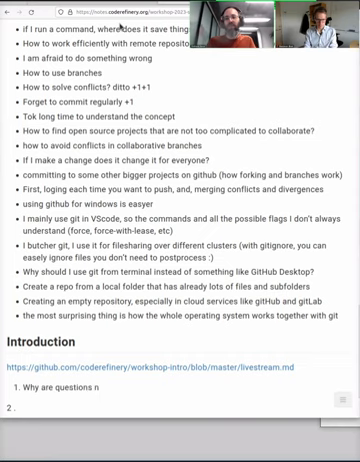
{"action": "type", "text": "umbered?"}
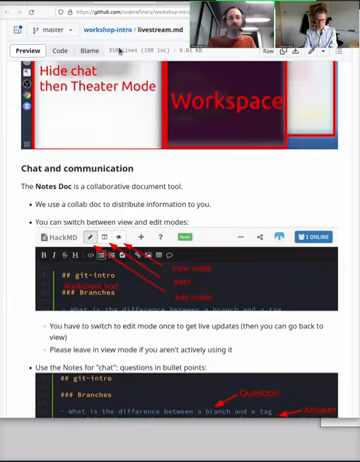
{"action": "mouse_move", "coordinate": [160, 162]}
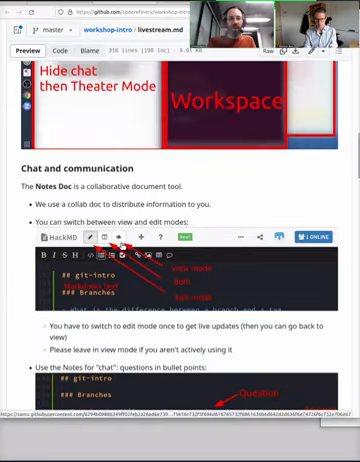
{"action": "scroll", "scroll_direction": "down", "scroll_amount": 3}
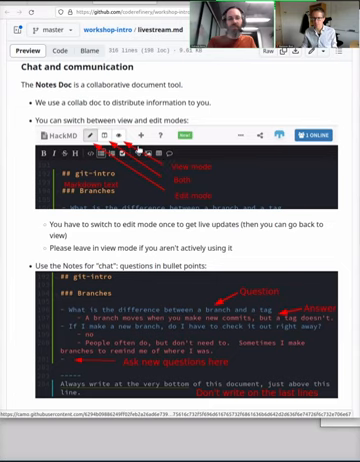
{"action": "scroll", "scroll_direction": "down", "scroll_amount": 3}
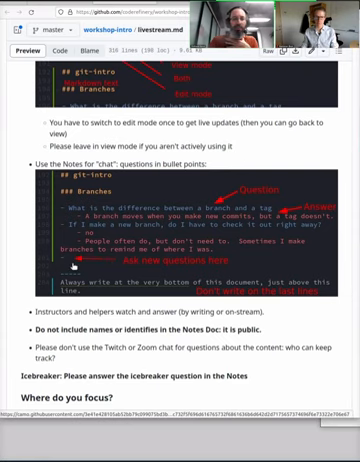
{"action": "scroll", "scroll_direction": "down", "scroll_amount": 3}
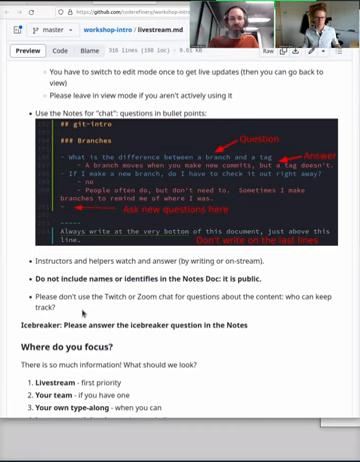
{"action": "scroll", "scroll_direction": "down", "scroll_amount": 3}
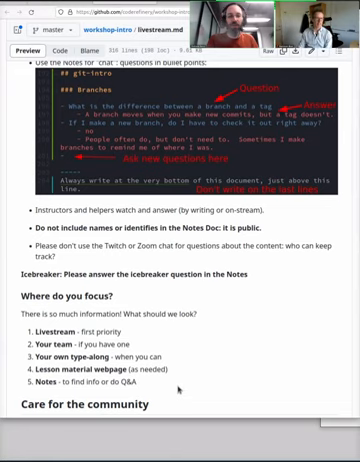
{"action": "scroll", "scroll_direction": "down", "scroll_amount": 3}
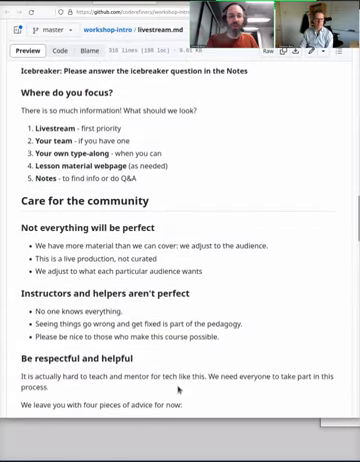
{"action": "scroll", "scroll_direction": "down", "scroll_amount": 3}
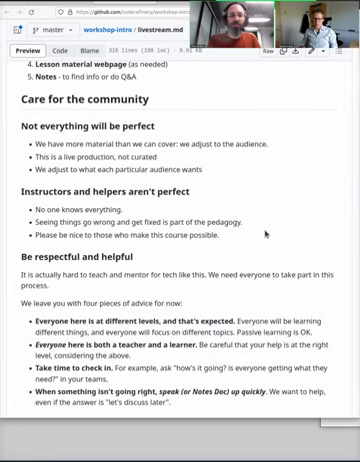
{"action": "scroll", "scroll_direction": "down", "scroll_amount": 3}
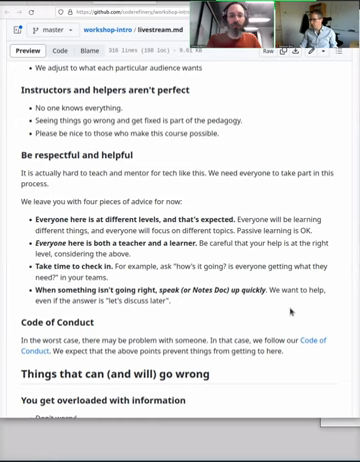
{"action": "scroll", "scroll_direction": "down", "scroll_amount": 3}
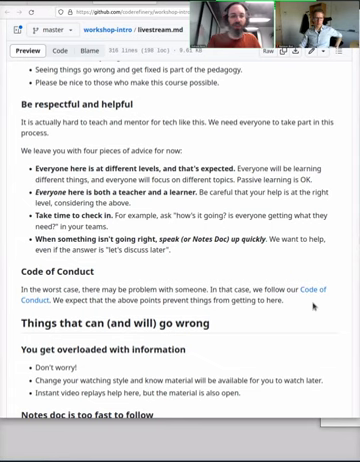
{"action": "scroll", "scroll_direction": "down", "scroll_amount": 3}
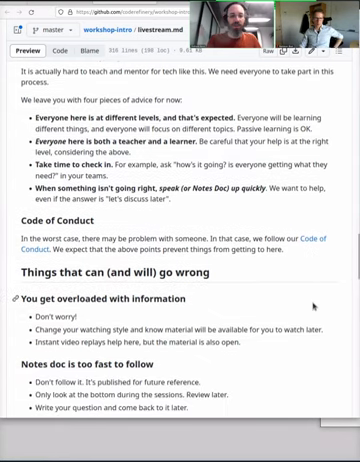
{"action": "scroll", "scroll_direction": "down", "scroll_amount": 3}
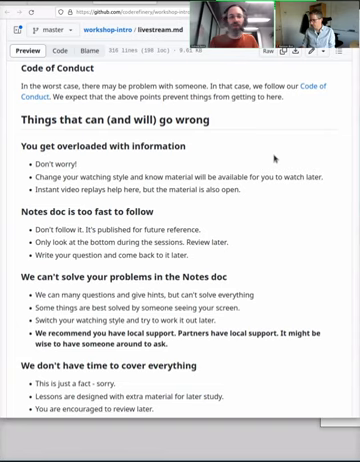
{"action": "mouse_move", "coordinate": [260, 194]}
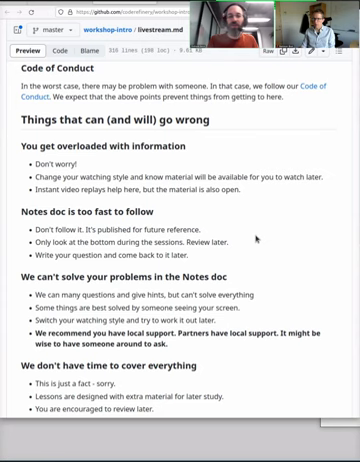
{"action": "scroll", "scroll_direction": "down", "scroll_amount": 3}
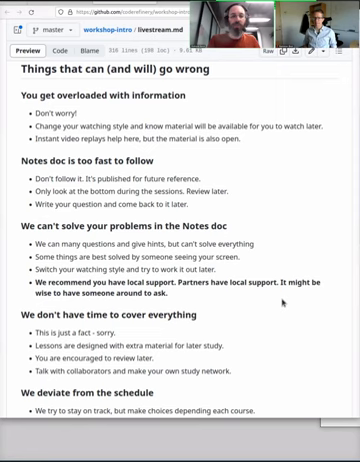
{"action": "scroll", "scroll_direction": "down", "scroll_amount": 3}
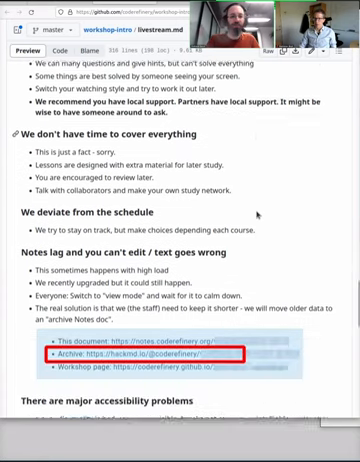
{"action": "scroll", "scroll_direction": "down", "scroll_amount": 3}
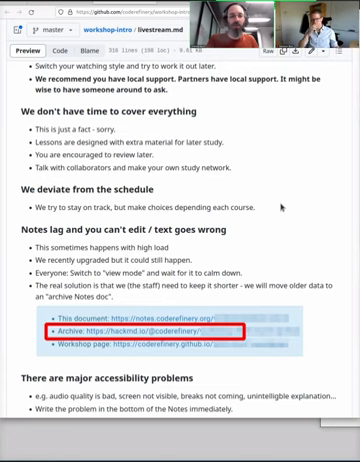
{"action": "scroll", "scroll_direction": "down", "scroll_amount": 3}
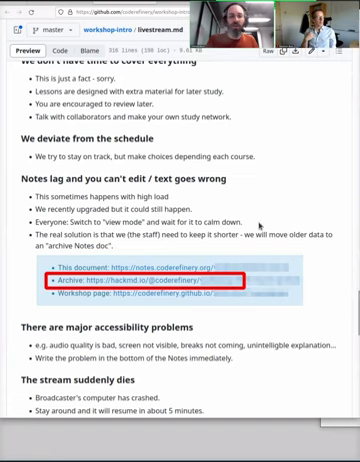
{"action": "mouse_move", "coordinate": [260, 224]}
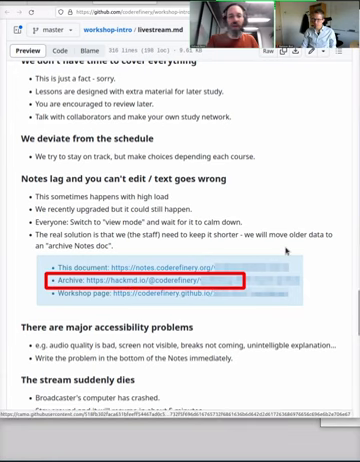
{"action": "scroll", "scroll_direction": "down", "scroll_amount": 3}
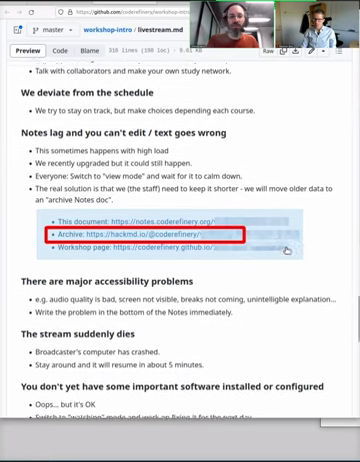
{"action": "scroll", "scroll_direction": "down", "scroll_amount": 3}
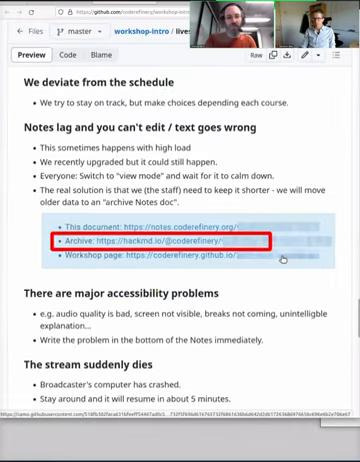
{"action": "scroll", "scroll_direction": "down", "scroll_amount": 3}
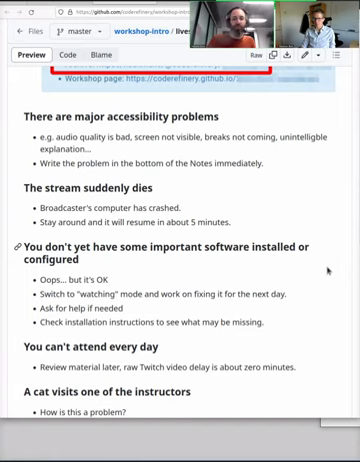
{"action": "scroll", "scroll_direction": "down", "scroll_amount": 3}
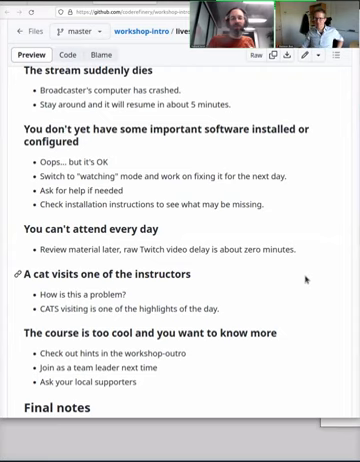
{"action": "scroll", "scroll_direction": "down", "scroll_amount": 3}
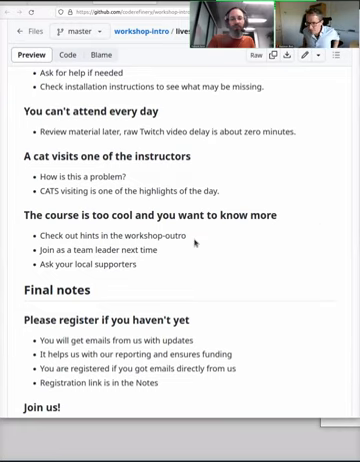
{"action": "mouse_move", "coordinate": [192, 246]}
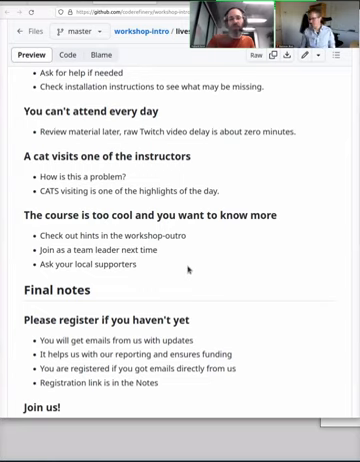
{"action": "scroll", "scroll_direction": "down", "scroll_amount": 3}
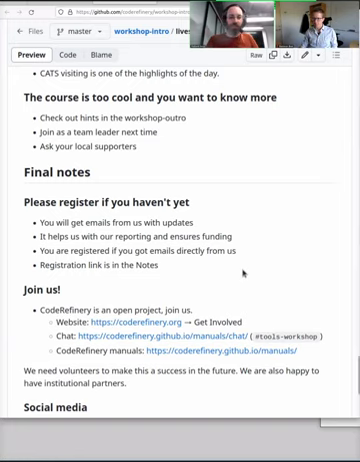
{"action": "mouse_move", "coordinate": [298, 256]}
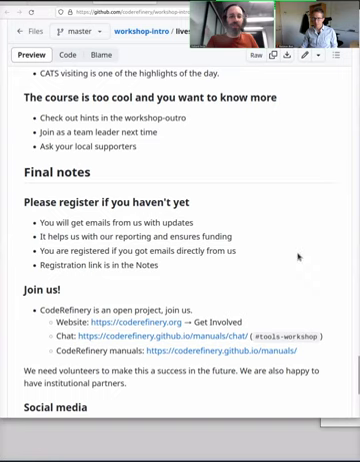
{"action": "scroll", "scroll_direction": "down", "scroll_amount": 3}
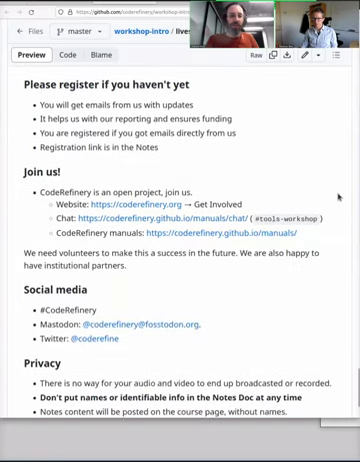
{"action": "mouse_move", "coordinate": [256, 204]}
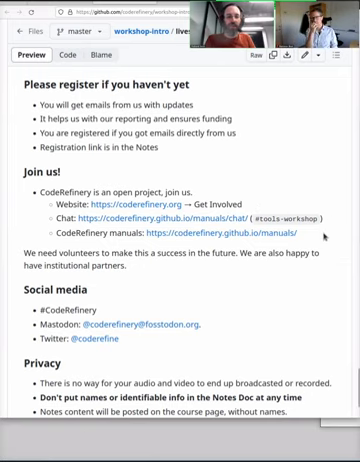
{"action": "scroll", "scroll_direction": "down", "scroll_amount": 3}
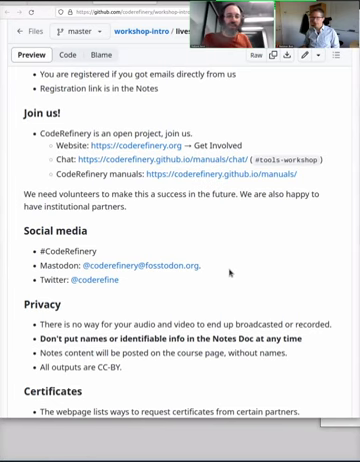
{"action": "scroll", "scroll_direction": "down", "scroll_amount": 3}
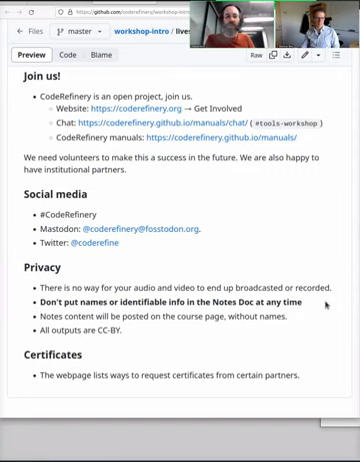
{"action": "mouse_move", "coordinate": [310, 316]}
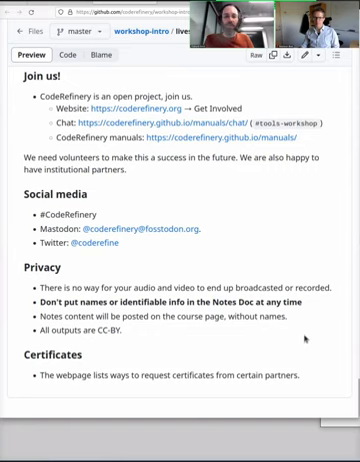
{"action": "mouse_move", "coordinate": [314, 368]}
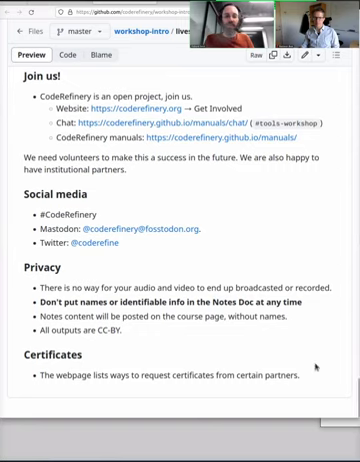